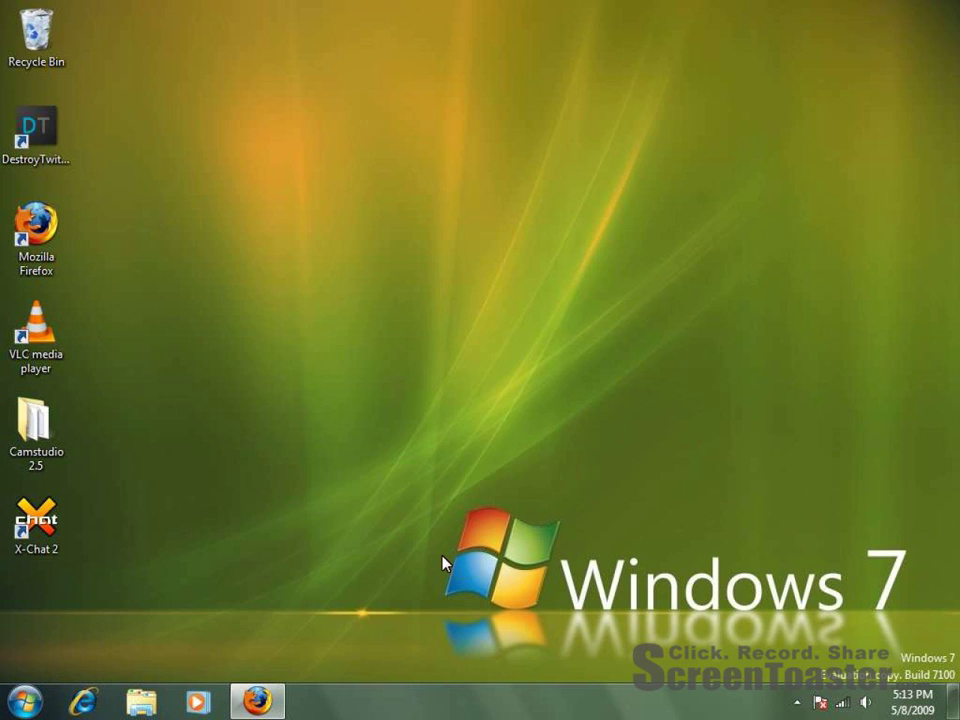
mouse_move(444, 564)
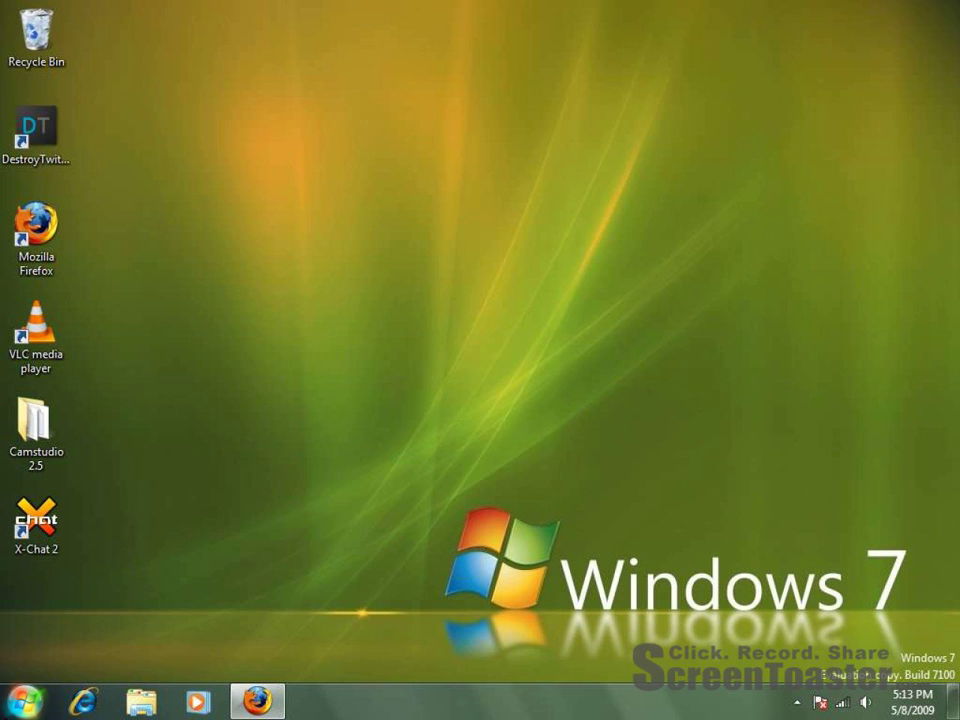
Step: Search the Windows 7 Start menu for 'xp' to find Windows XP Mode
click(28, 700)
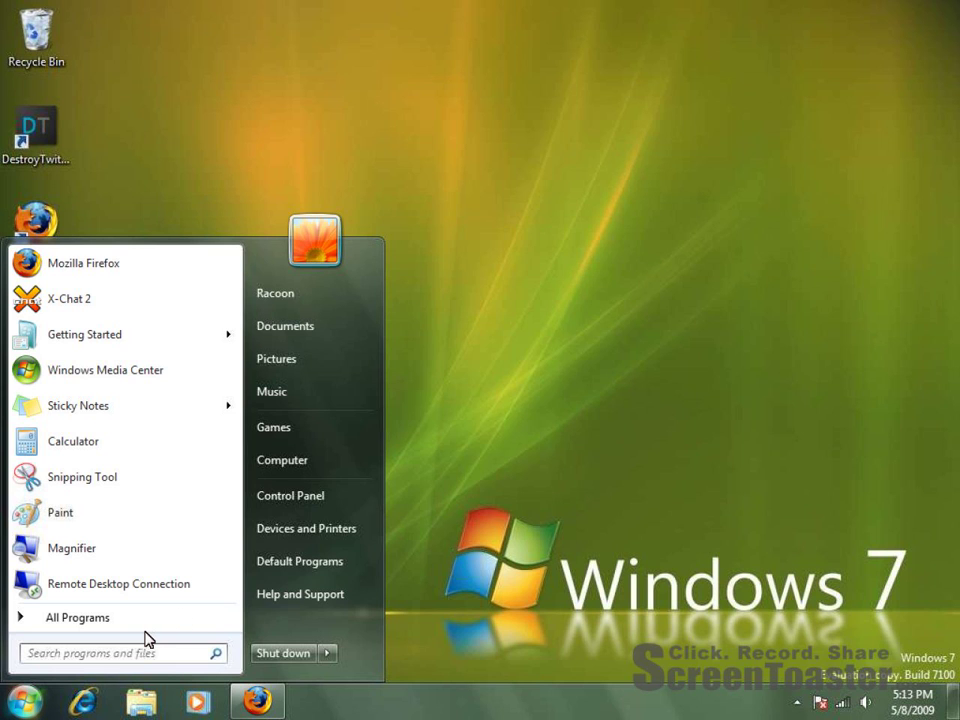
text(xp)
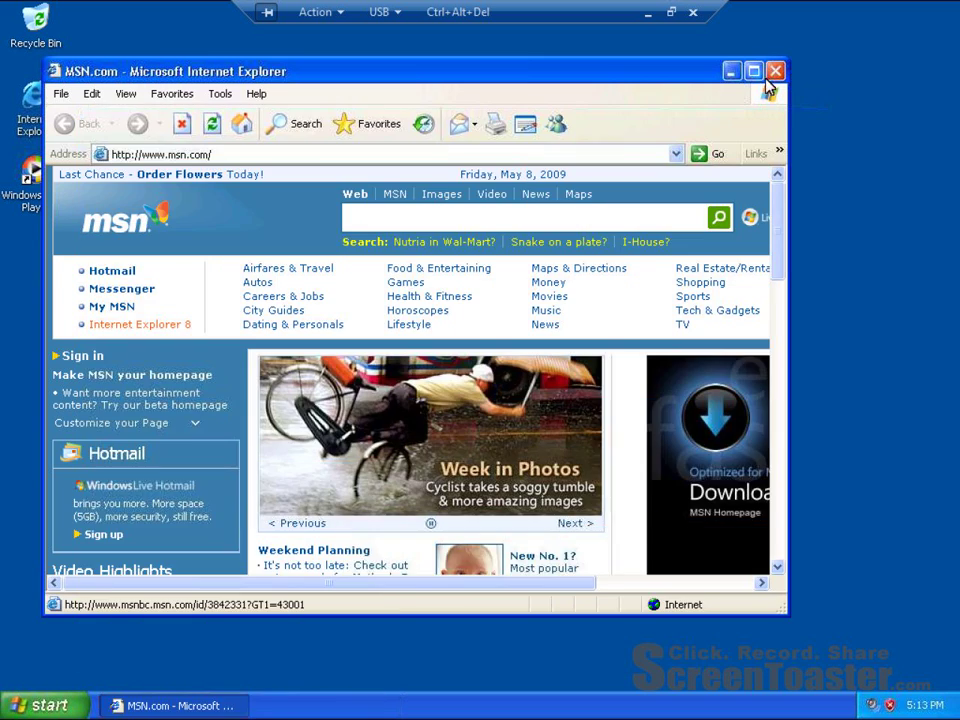
Step: Close Internet Explorer, launch Windows Movie Maker from Start and dismiss its remote-connection error
click(776, 72)
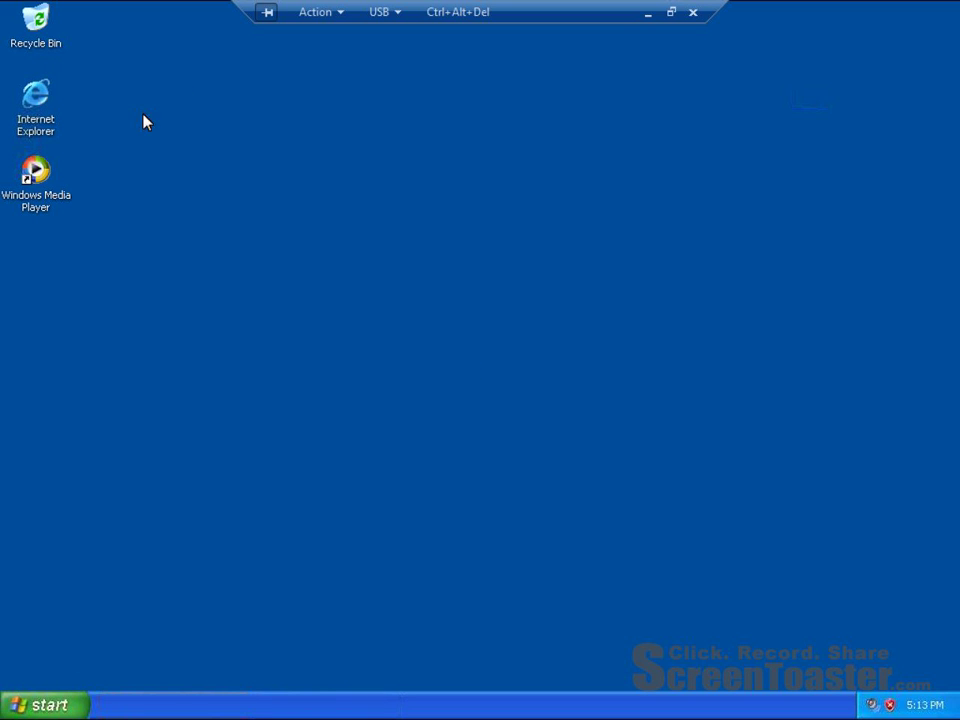
click(44, 704)
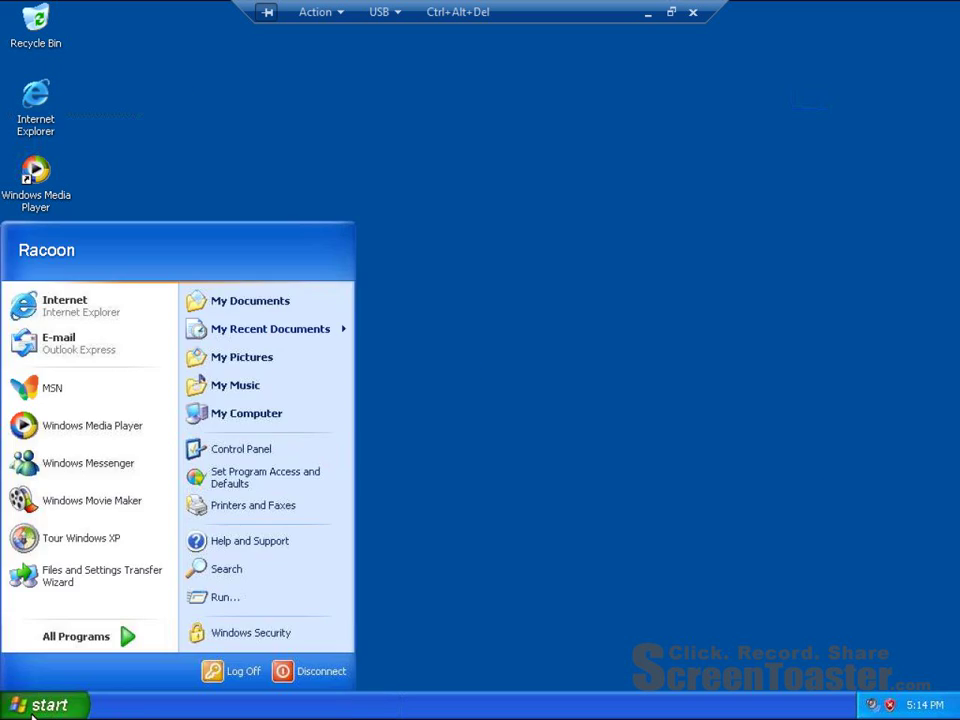
mouse_move(96, 628)
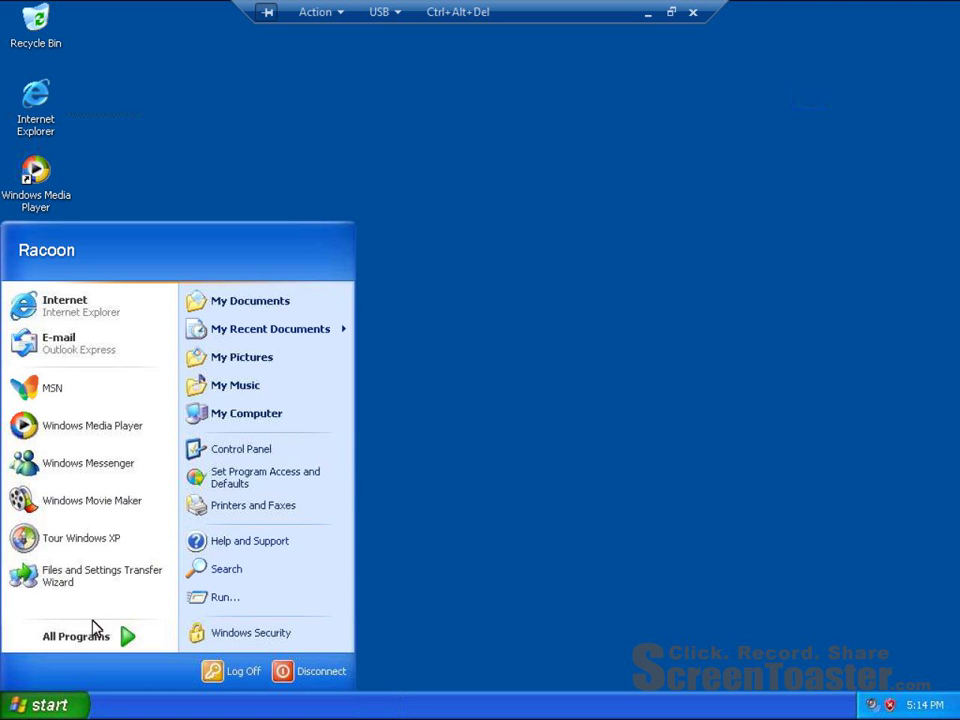
click(490, 406)
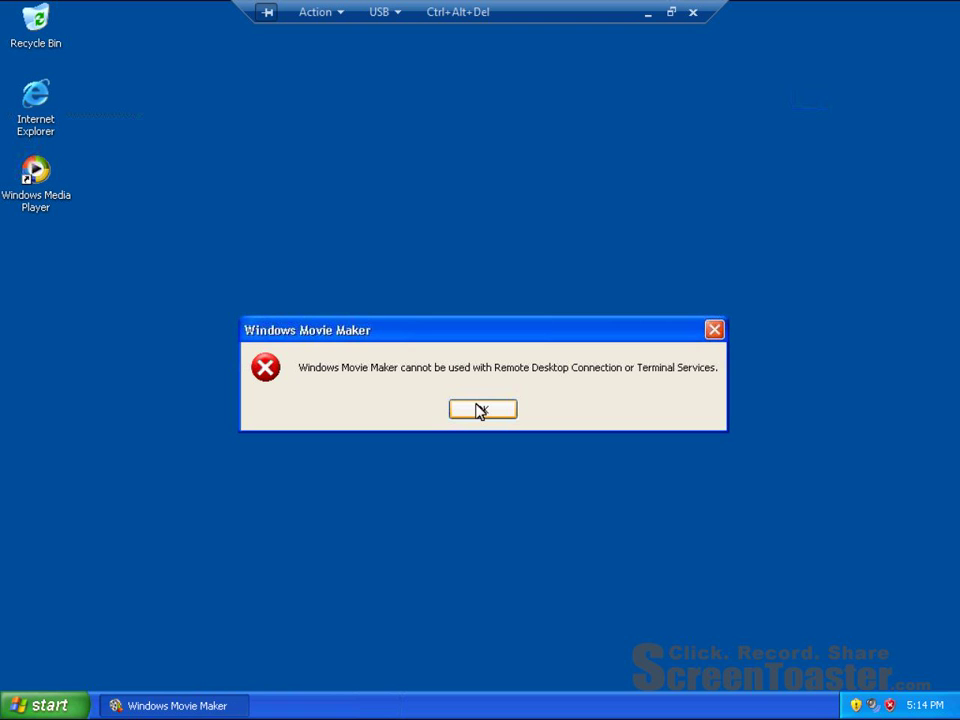
click(482, 408)
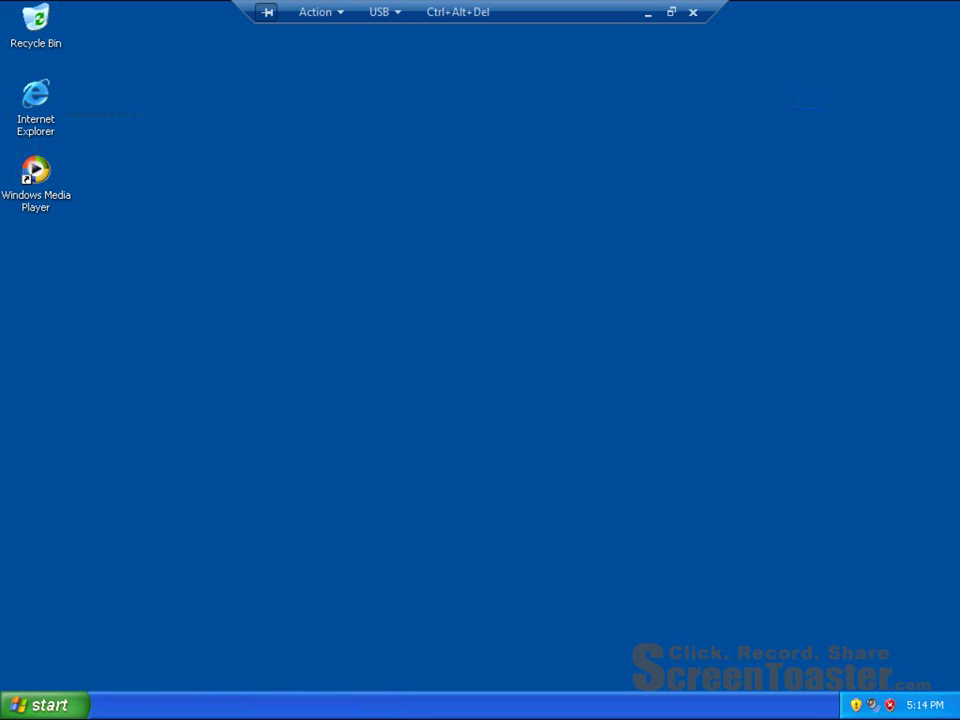
Step: Open My Computer and review Local Disk (C:) properties: 126 GB capacity, 125 GB free
click(44, 704)
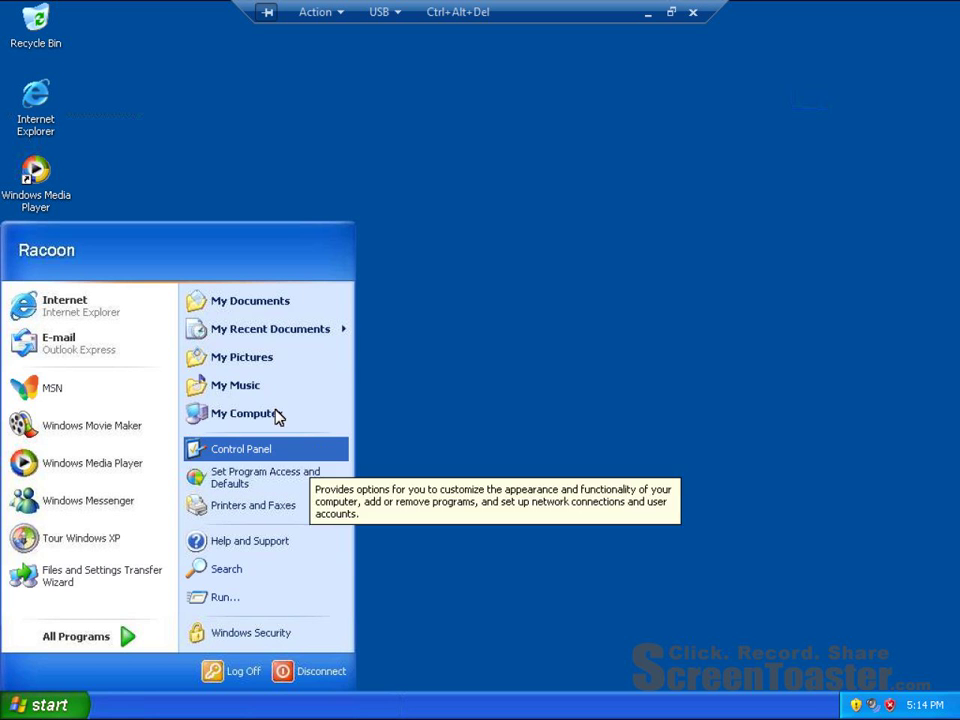
click(244, 412)
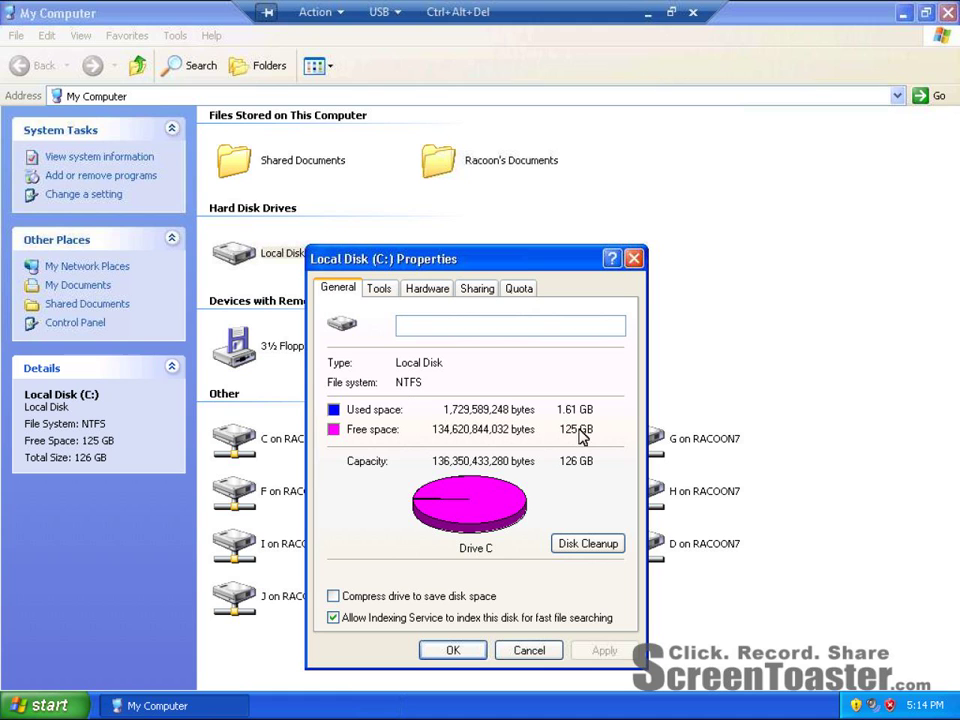
mouse_move(628, 508)
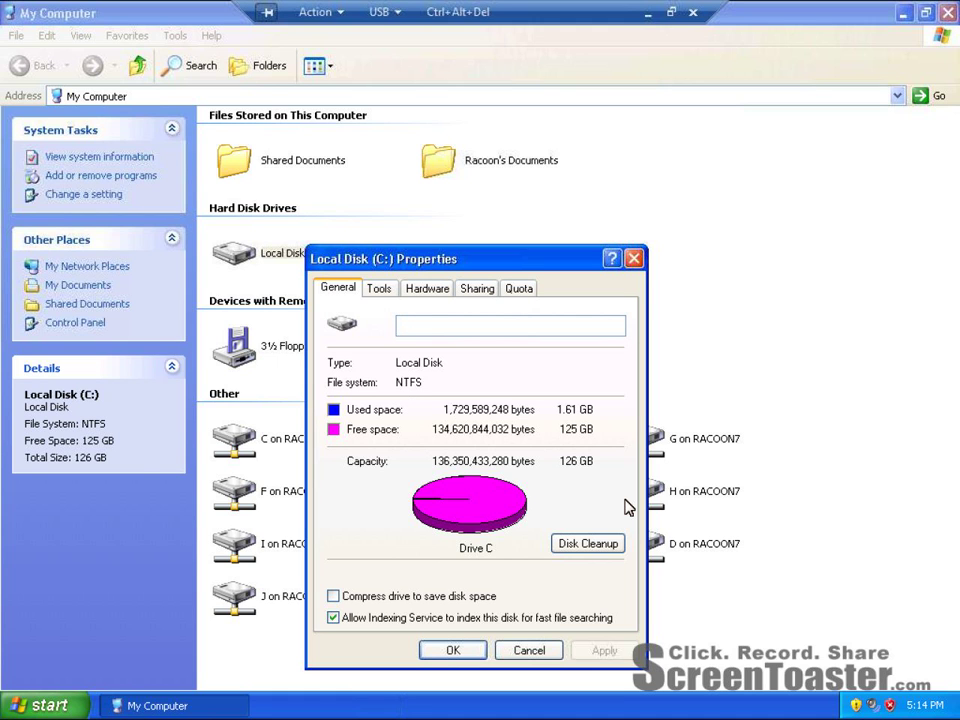
click(528, 650)
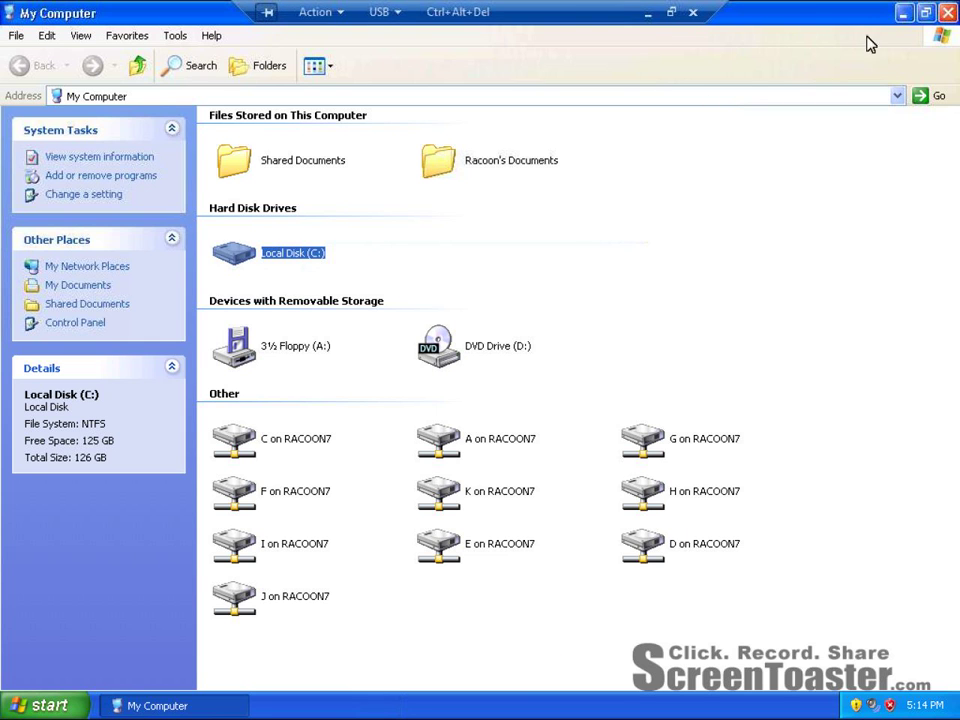
Step: Close My Computer and open System from Control Panel, showing XP Professional SP3 with 256 MB RAM
click(946, 12)
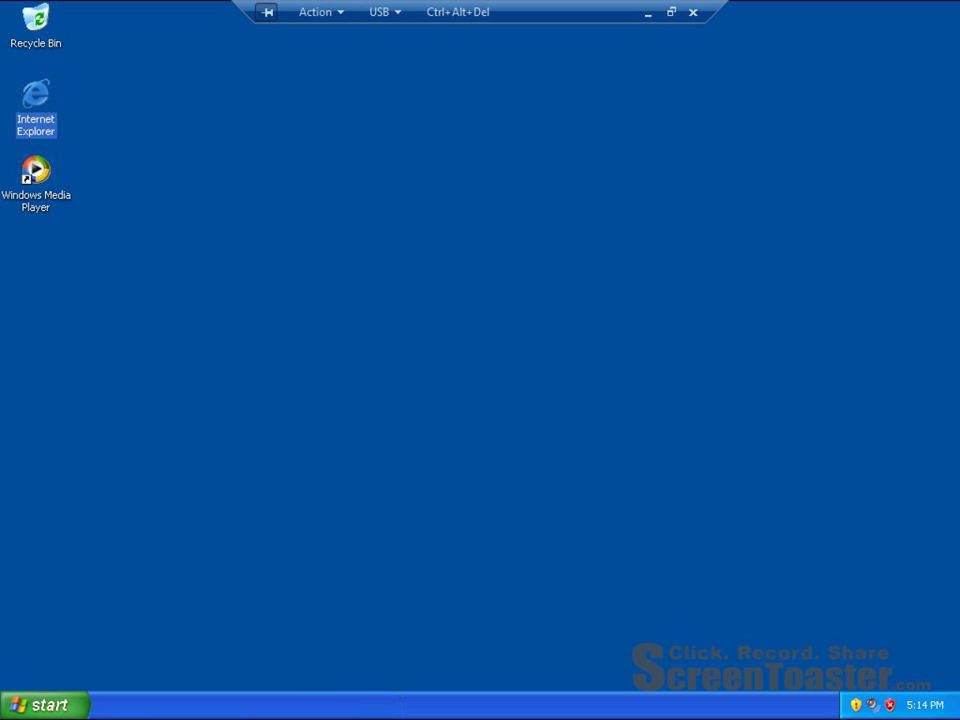
click(44, 704)
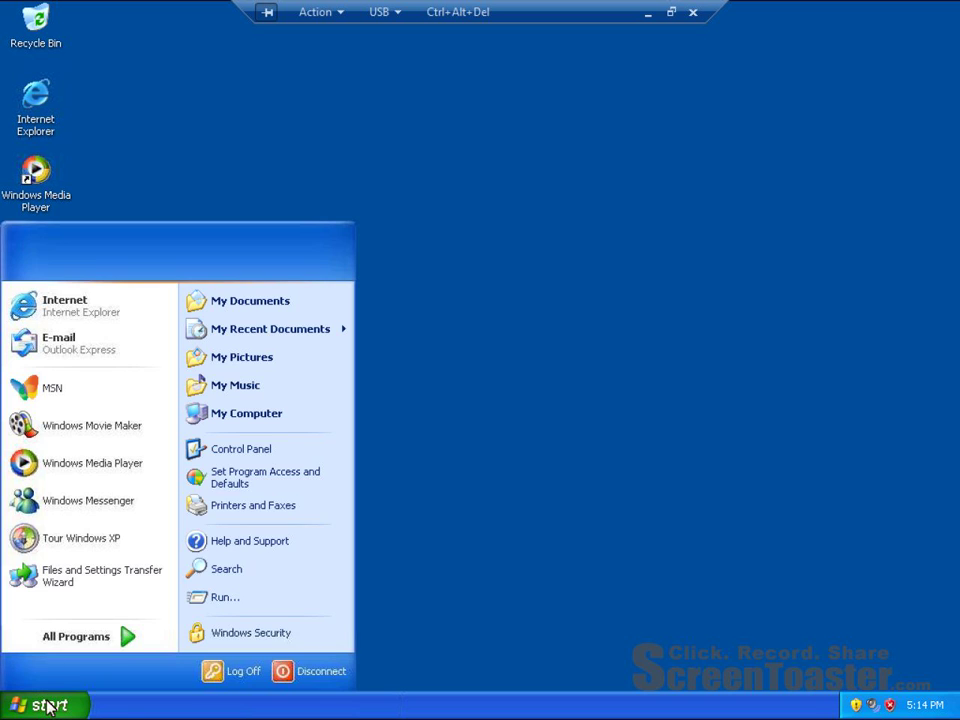
mouse_move(240, 448)
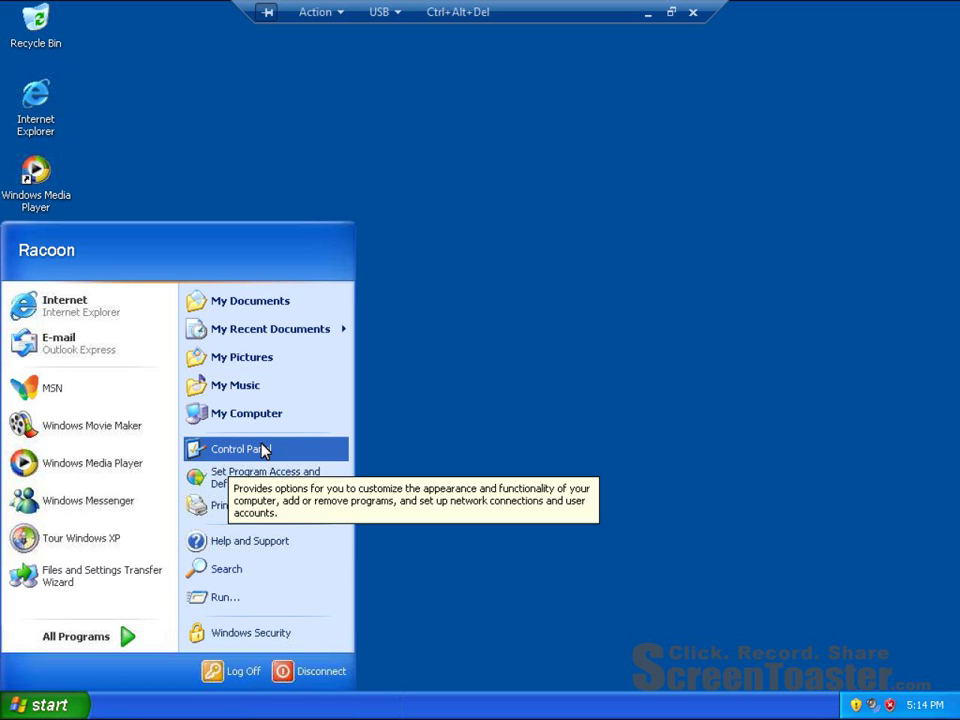
click(240, 448)
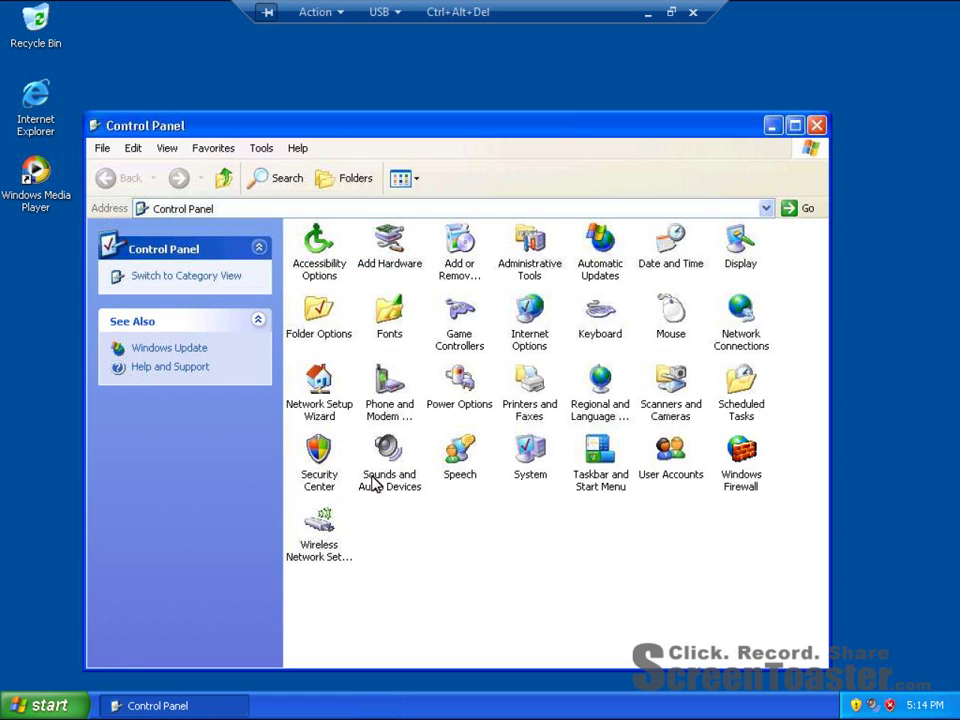
double_click(528, 456)
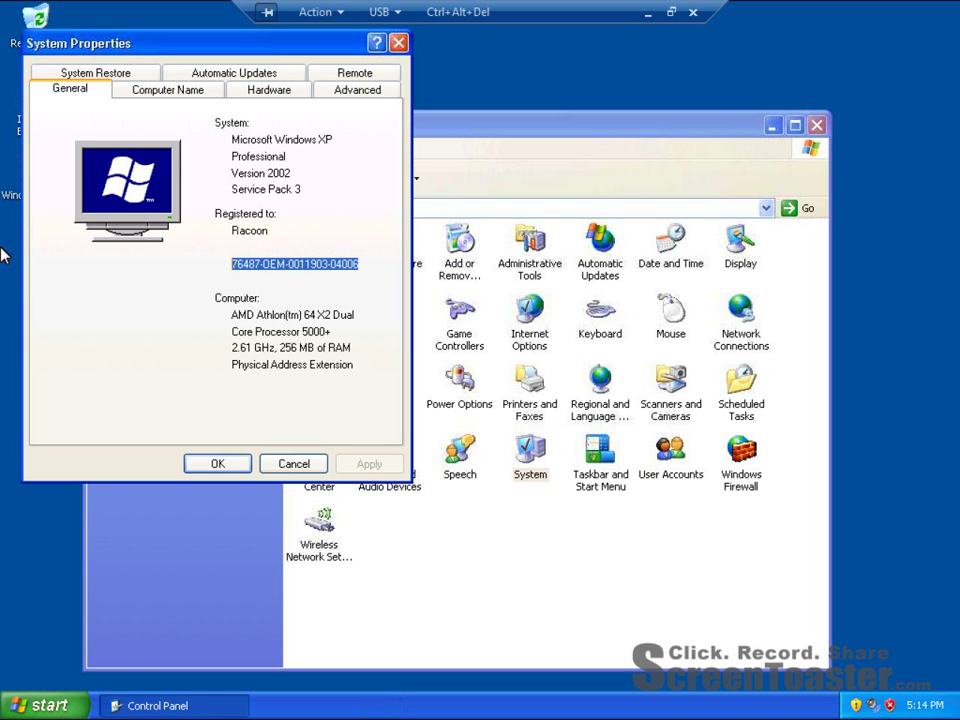
mouse_move(164, 212)
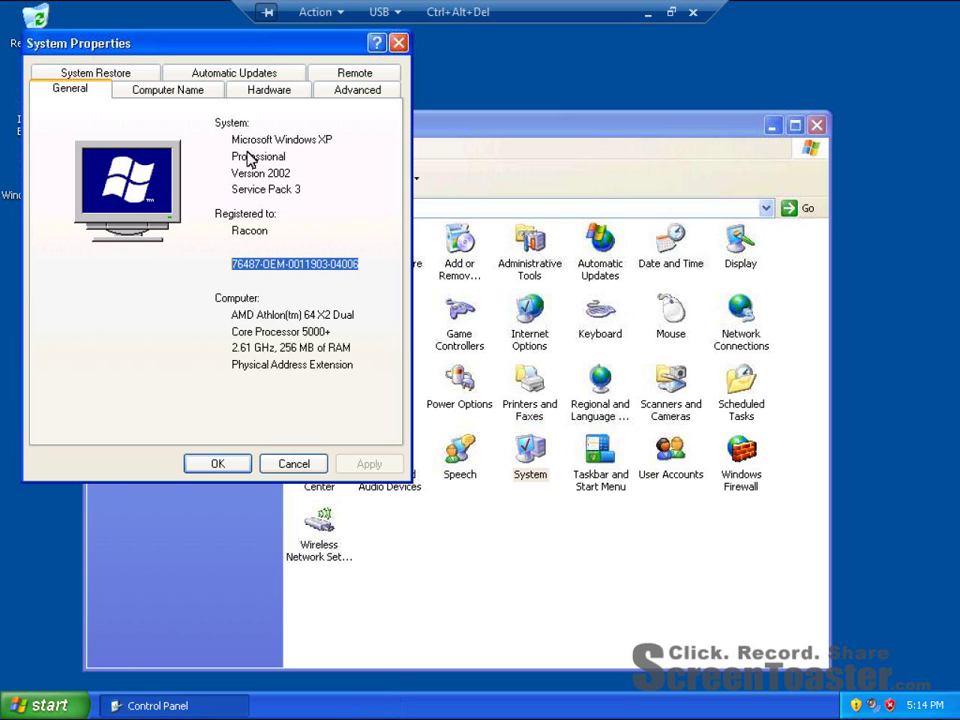
mouse_move(348, 188)
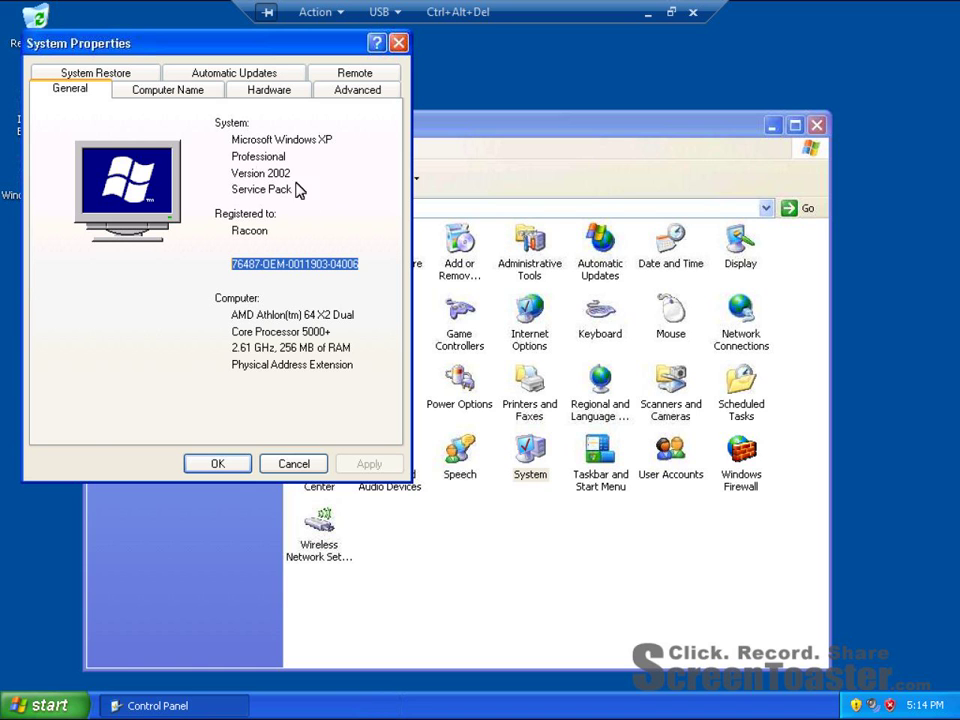
Step: Close System Properties and send Ctrl+Alt+Del to bring up the XP Windows Security screen
click(380, 12)
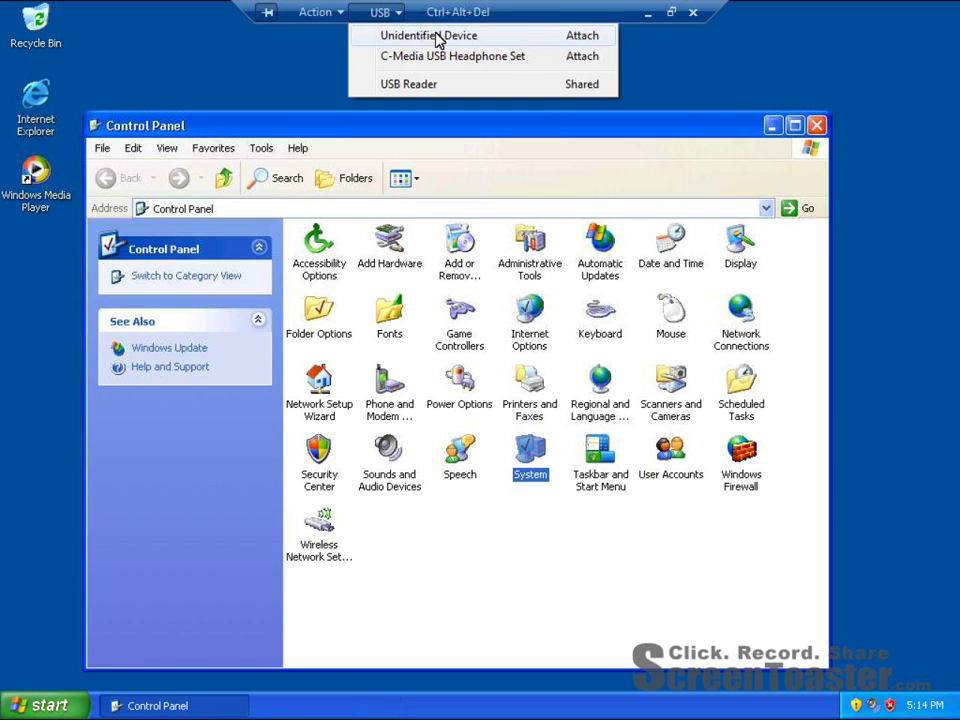
mouse_move(398, 44)
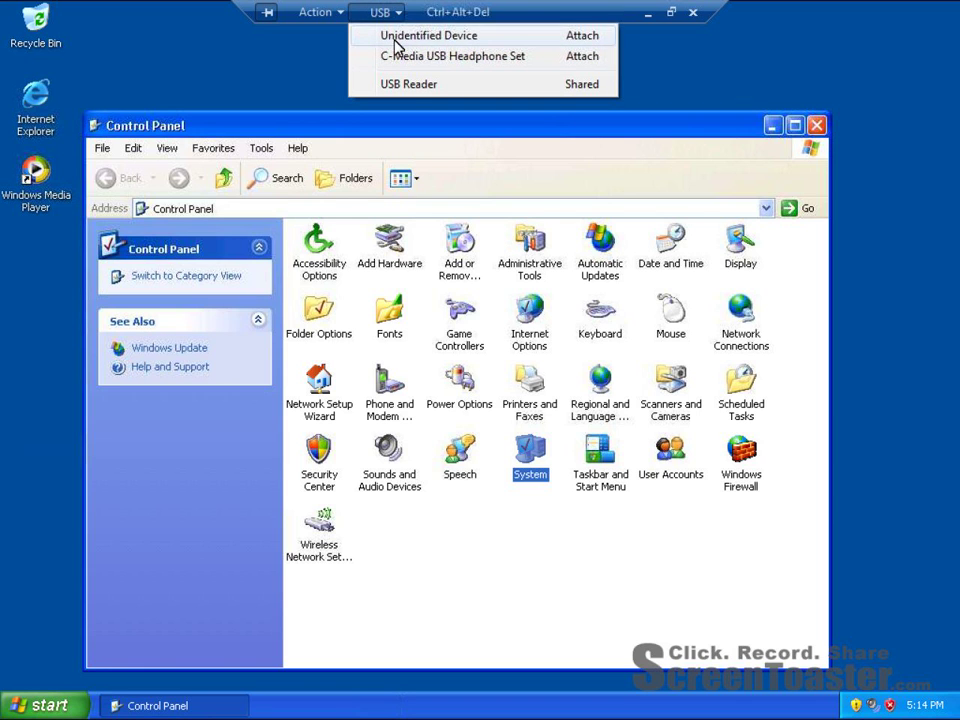
click(316, 12)
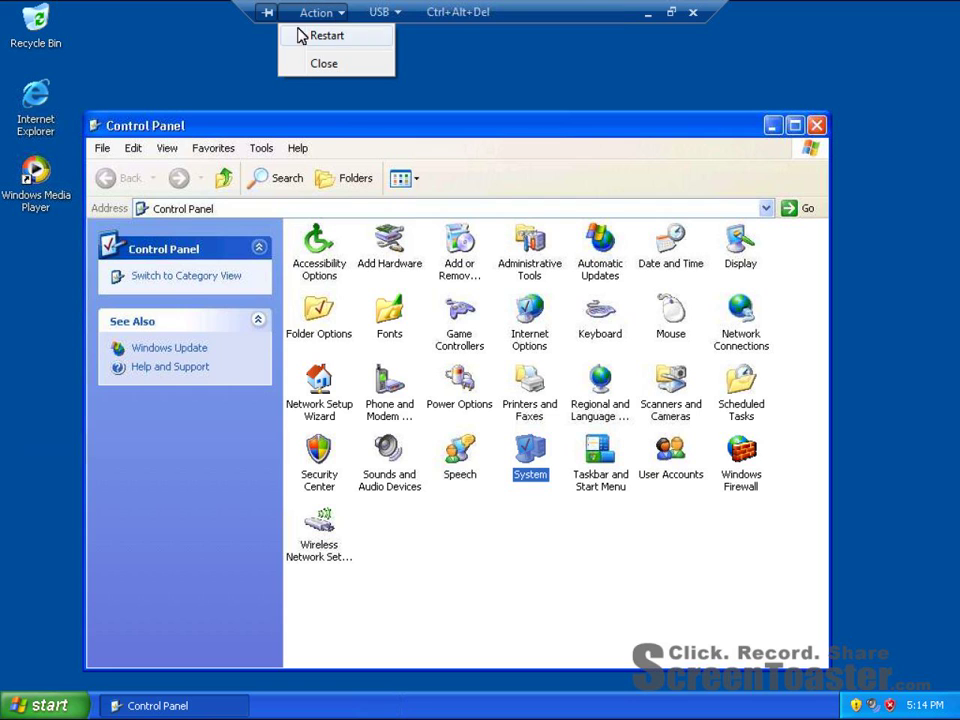
click(456, 12)
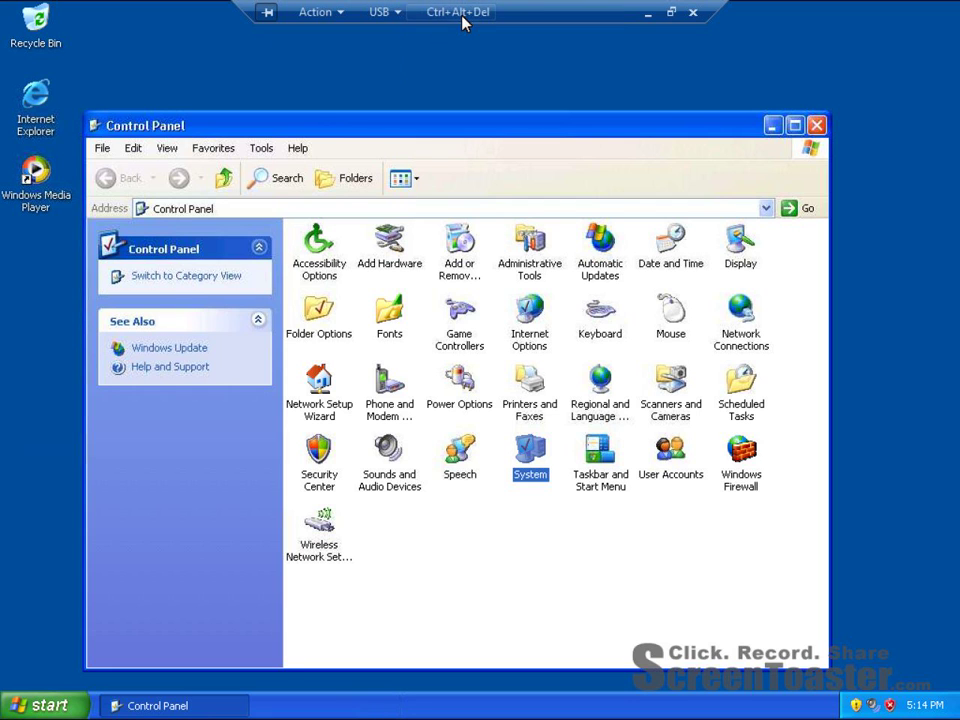
click(456, 12)
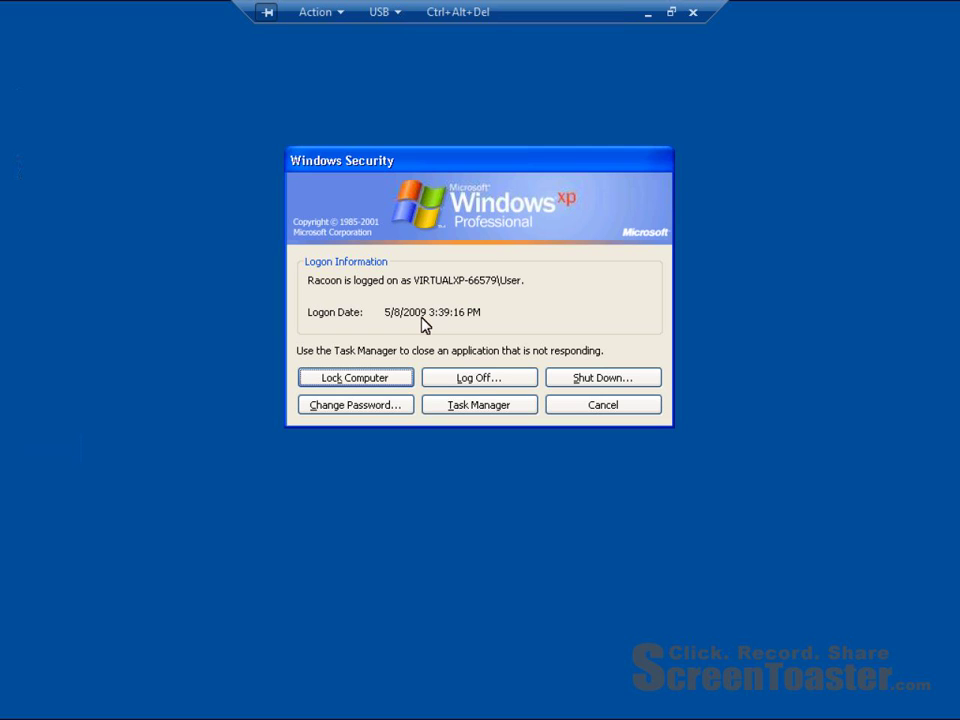
mouse_move(472, 290)
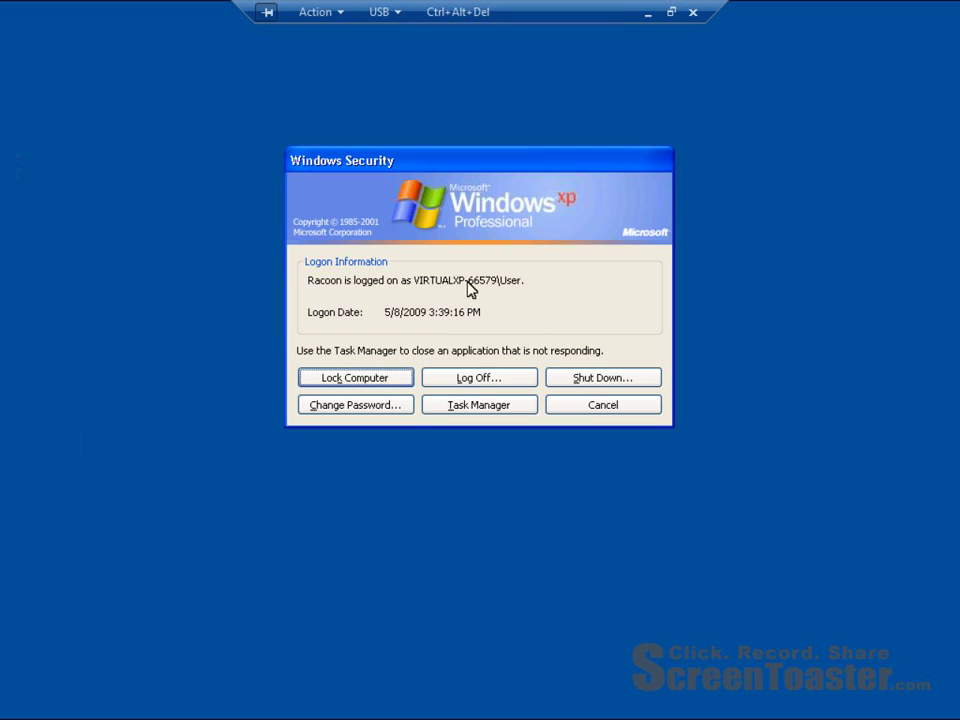
mouse_move(456, 420)
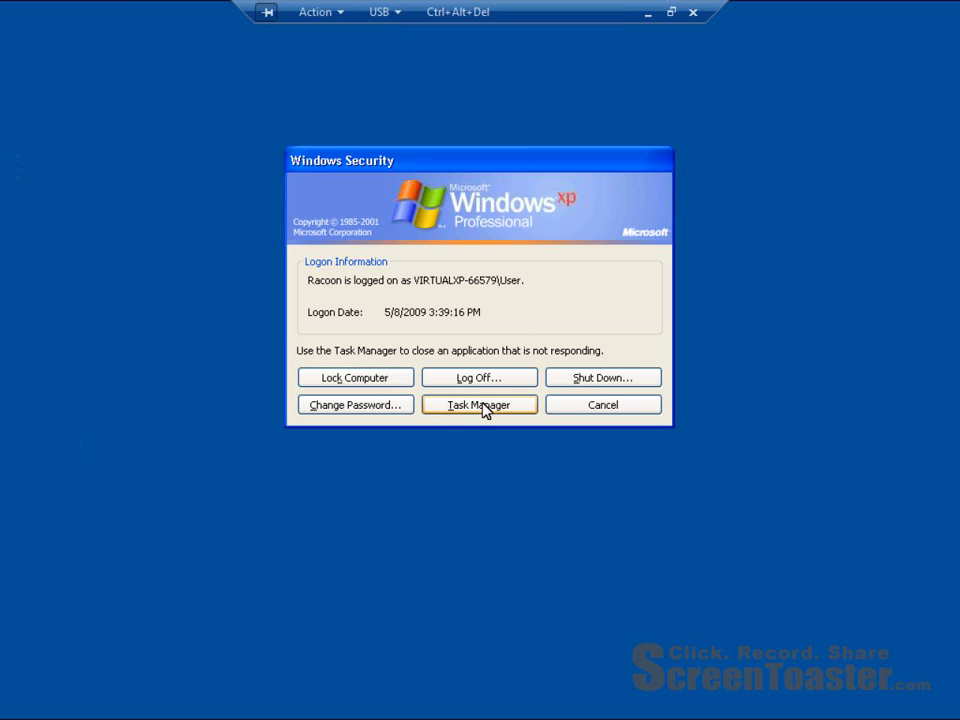
Step: Review running processes in Task Manager, selecting vmsrvc.exe, then close it back to Control Panel
click(478, 404)
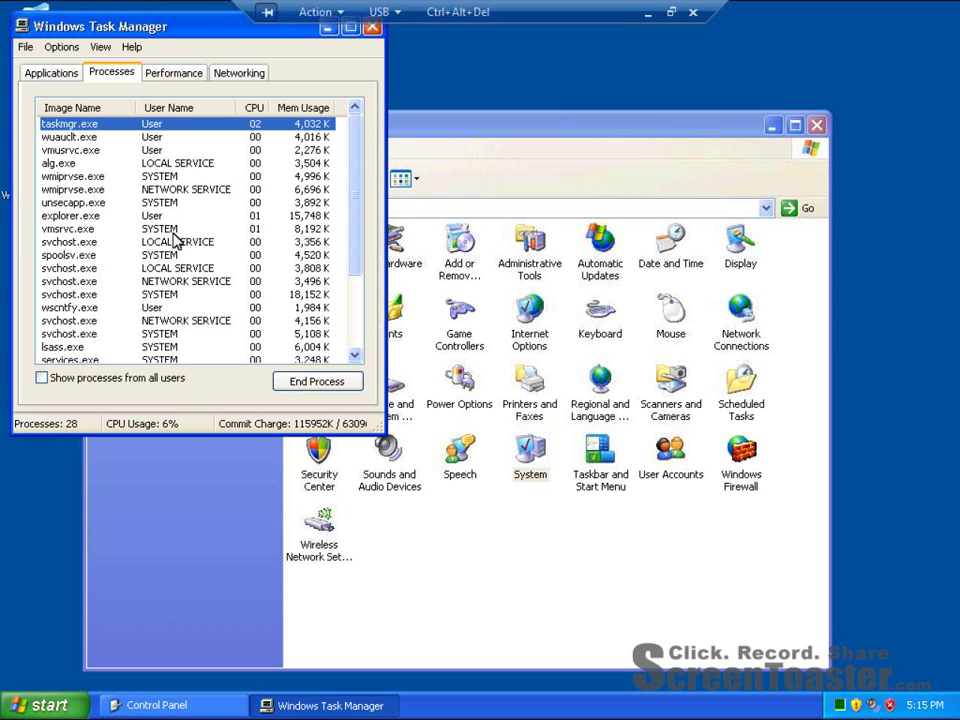
click(70, 228)
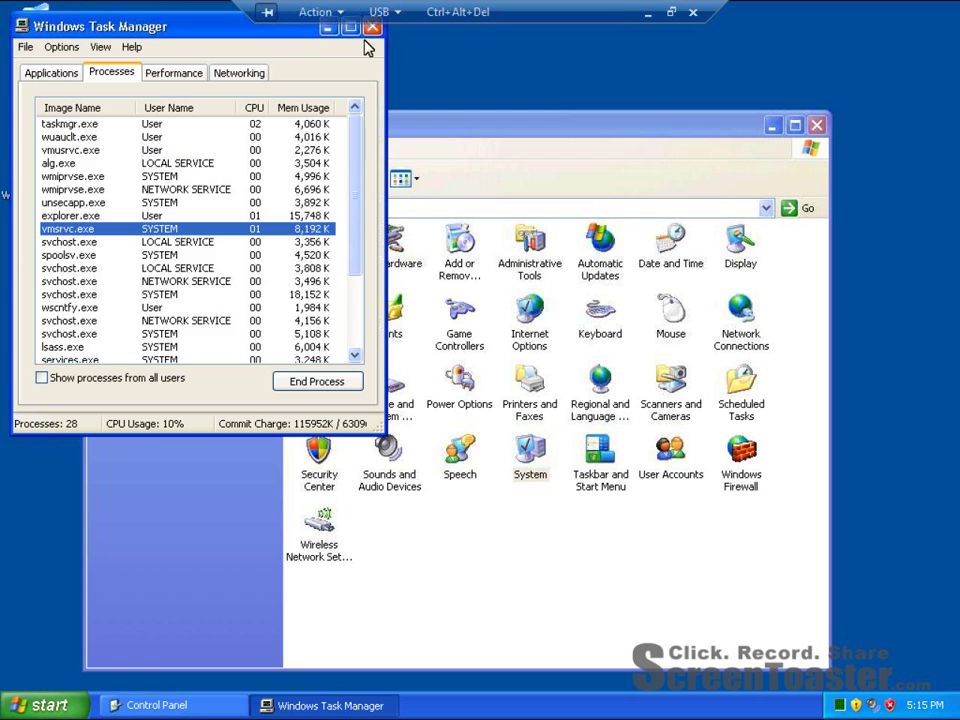
click(372, 28)
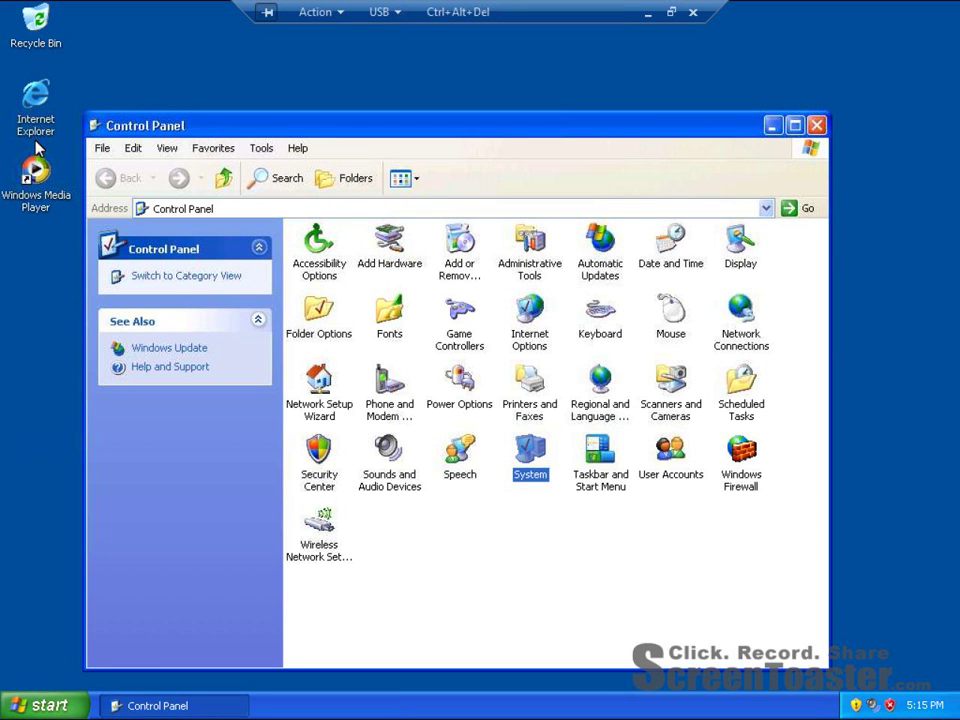
Step: Launch Internet Explorer from the desktop and load getfirefox.com, Mozilla's Firefox download page
double_click(36, 96)
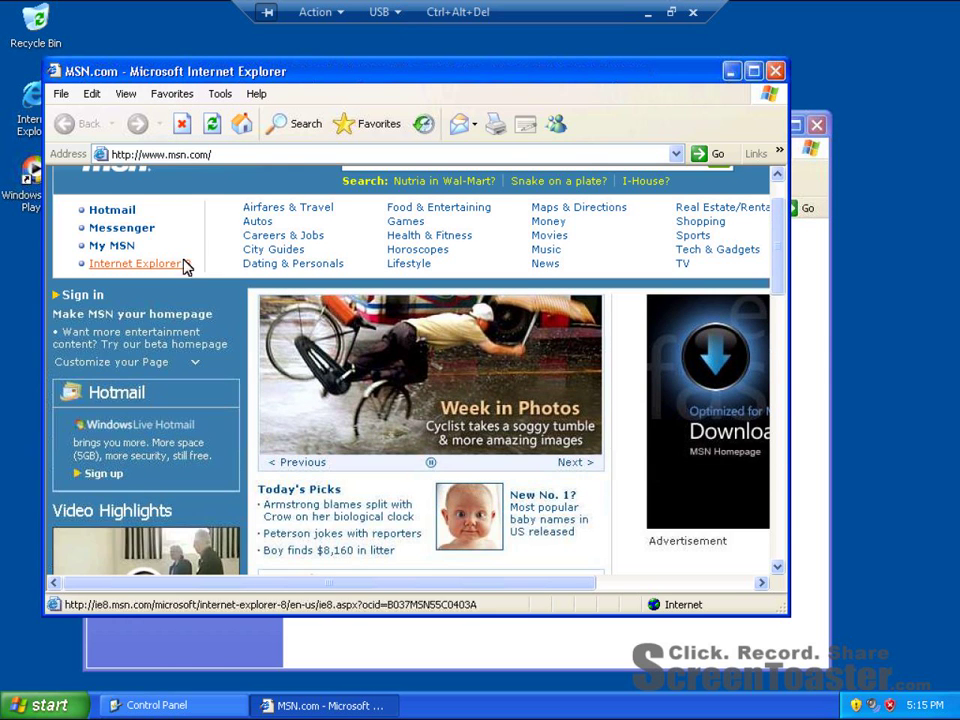
click(220, 94)
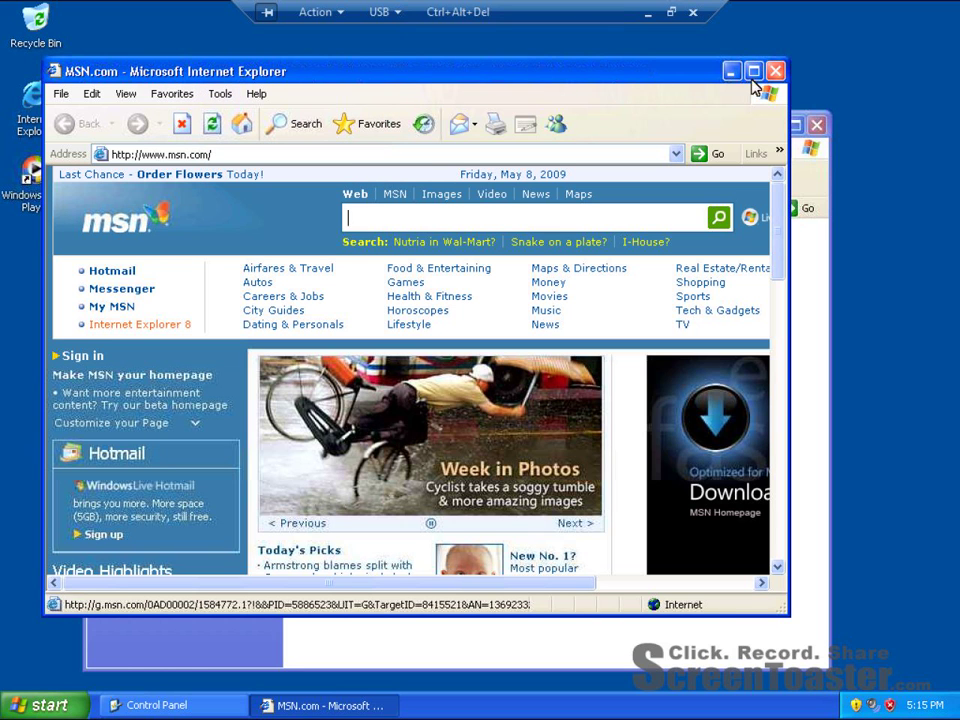
text(getfirefox.com)
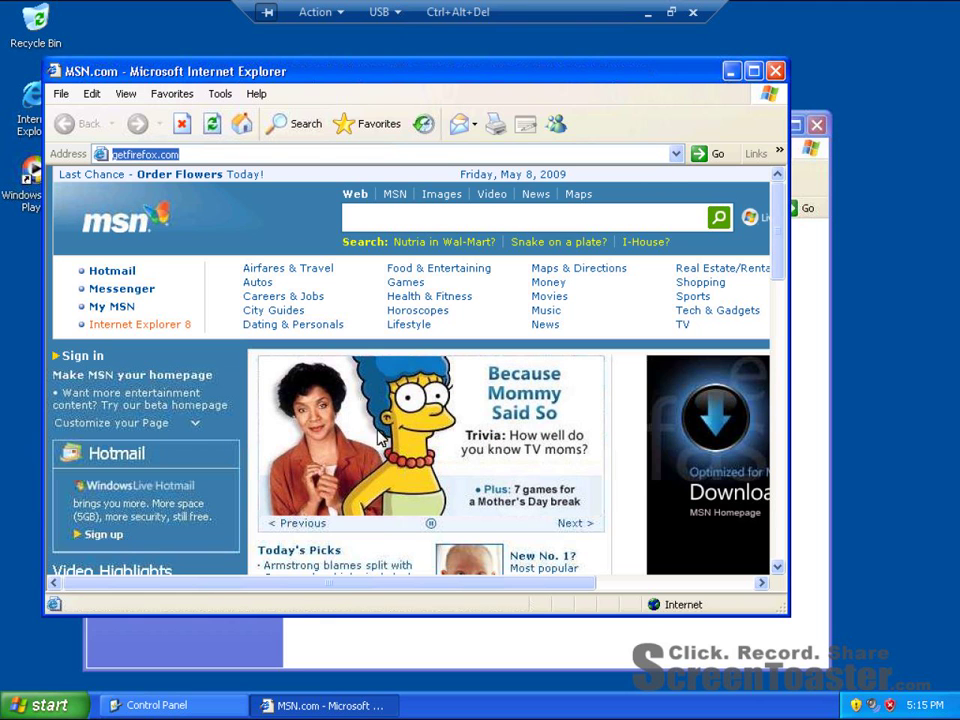
click(716, 152)
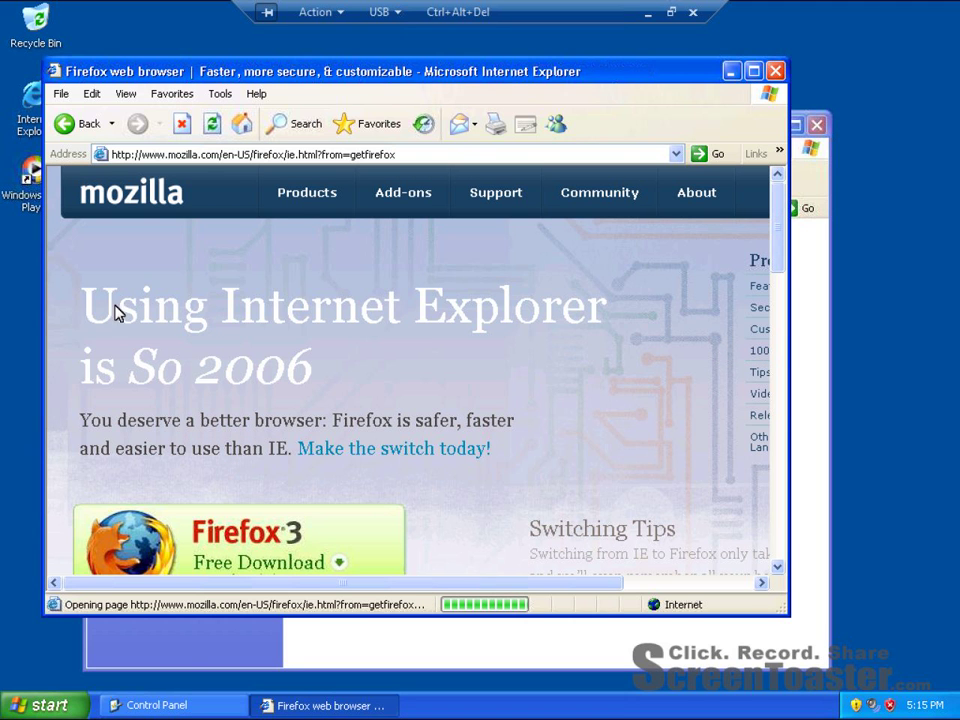
mouse_move(408, 380)
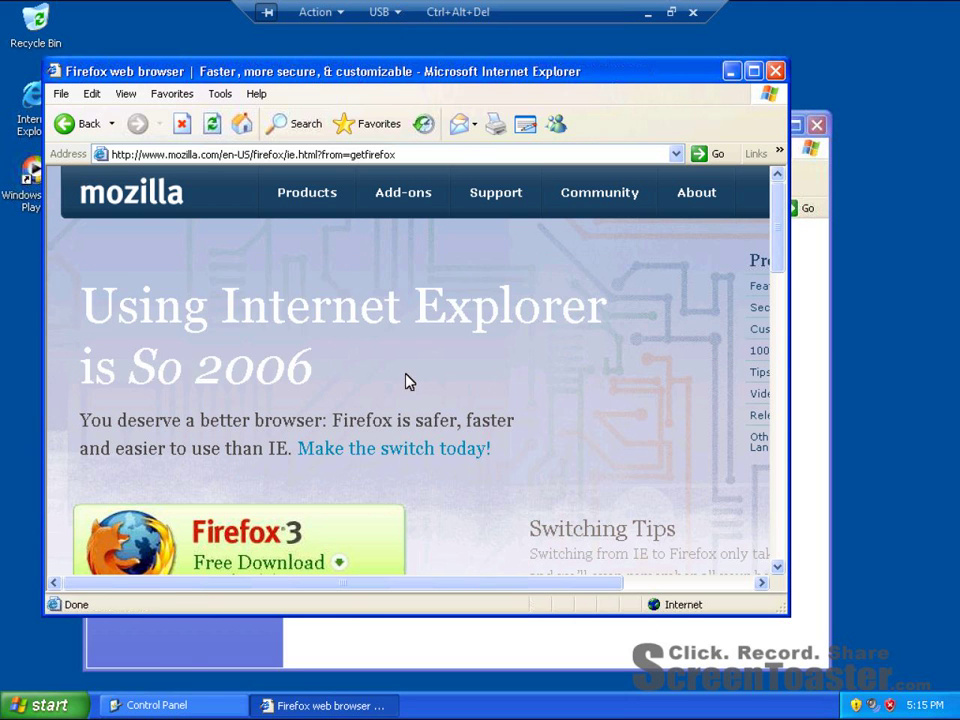